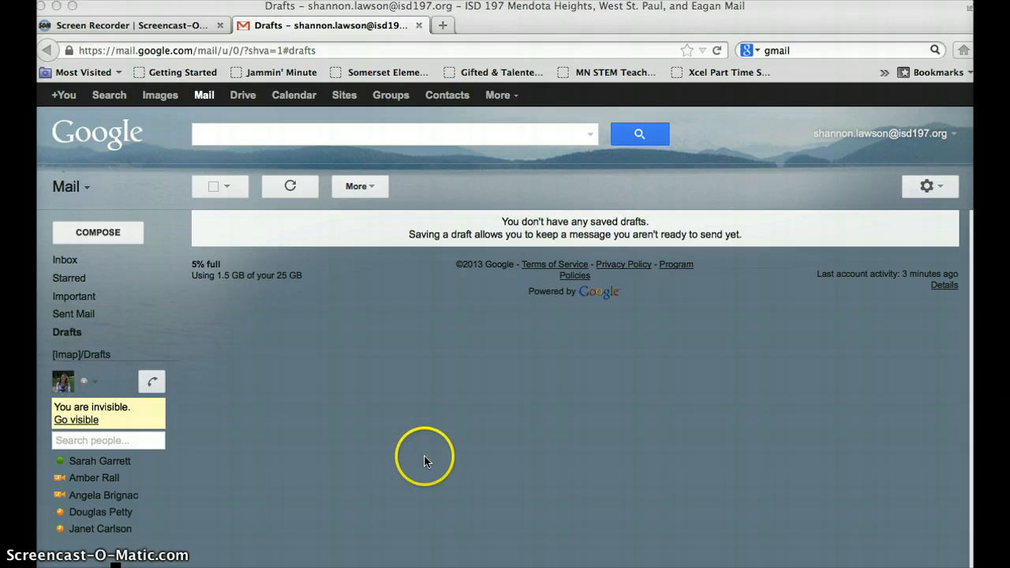
mouse_move(119, 107)
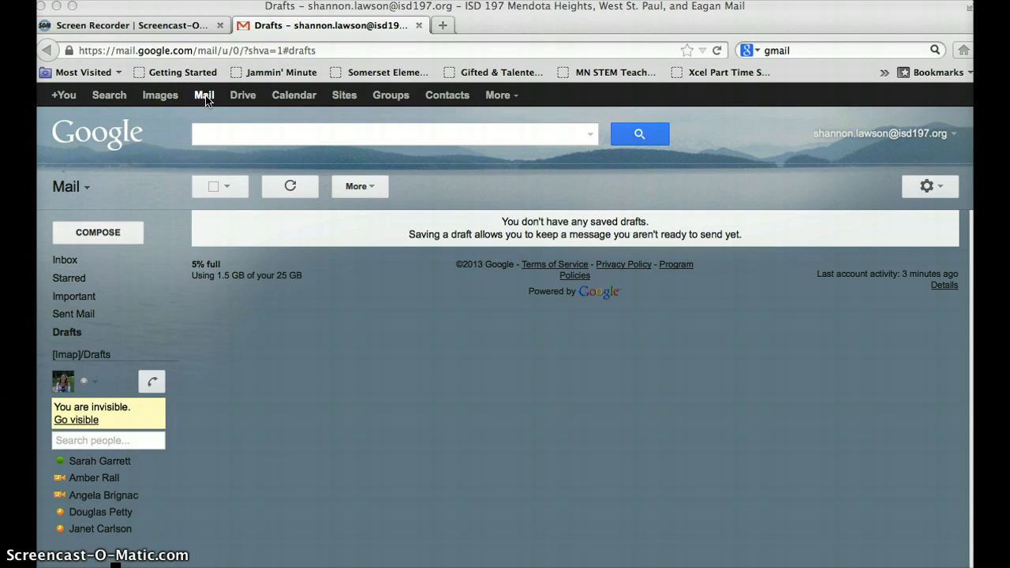
mouse_move(242, 98)
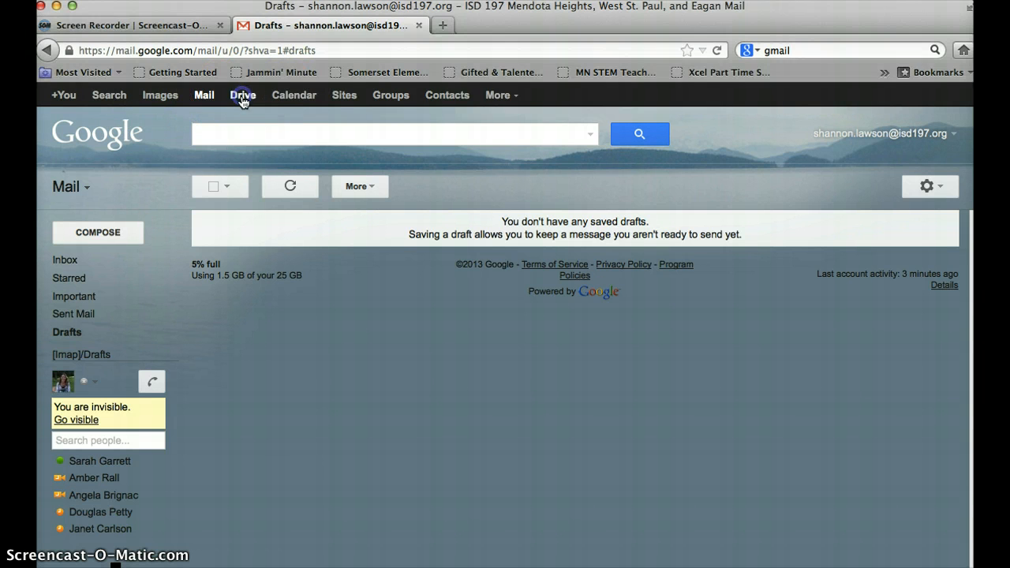
Switch from mail to Google Drive and show the upload menu
click(242, 95)
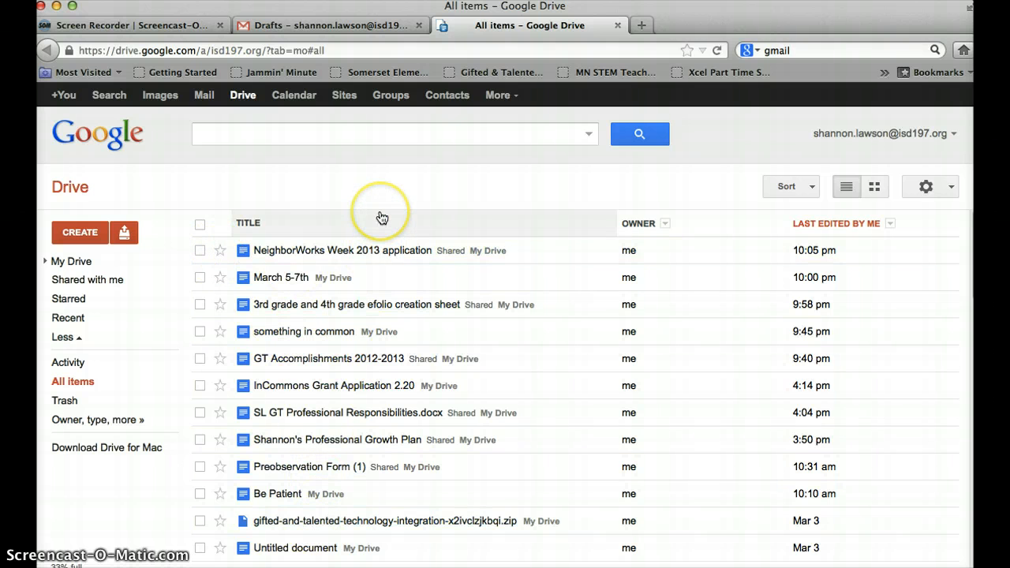
mouse_move(166, 182)
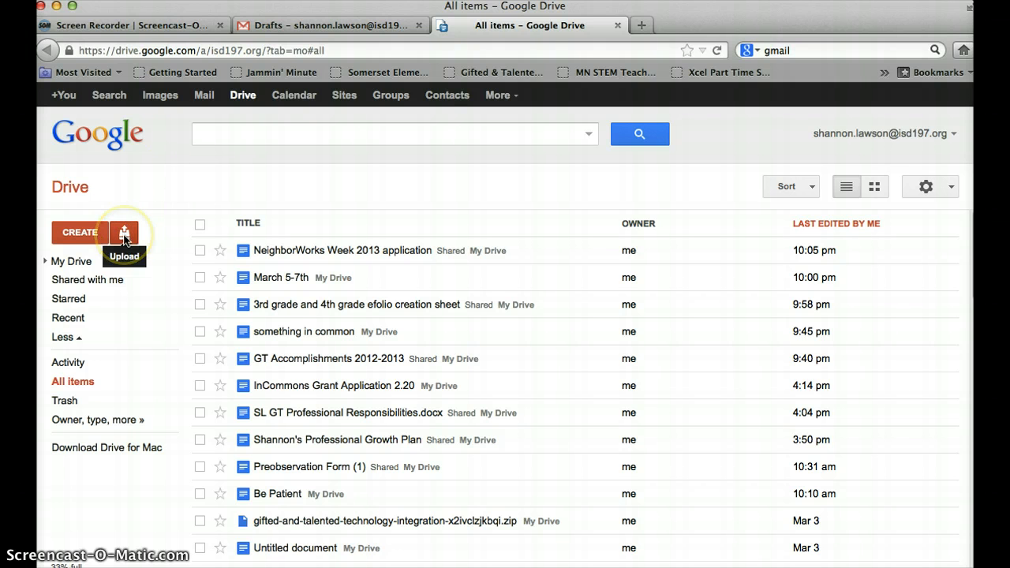
click(124, 232)
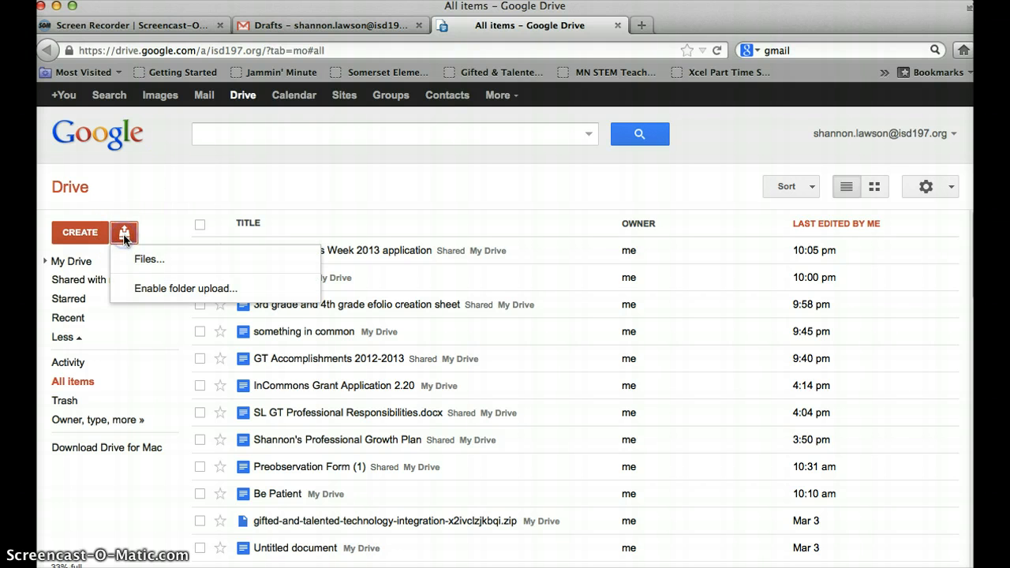
Select drummingmonkeysproblemsolve2.MOV and crazymonkeystrial.MOV from Downloads for upload
click(148, 259)
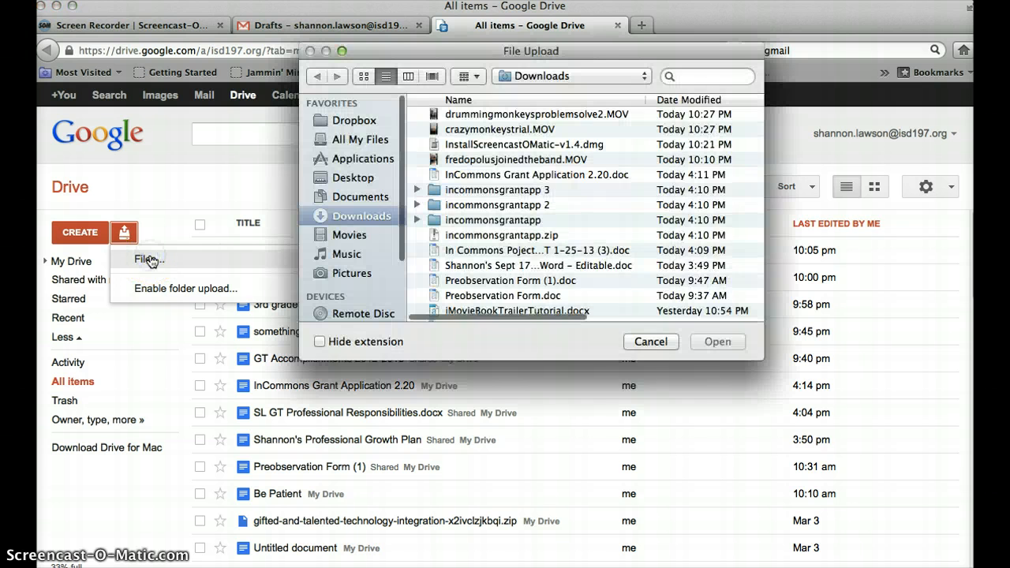
mouse_move(367, 218)
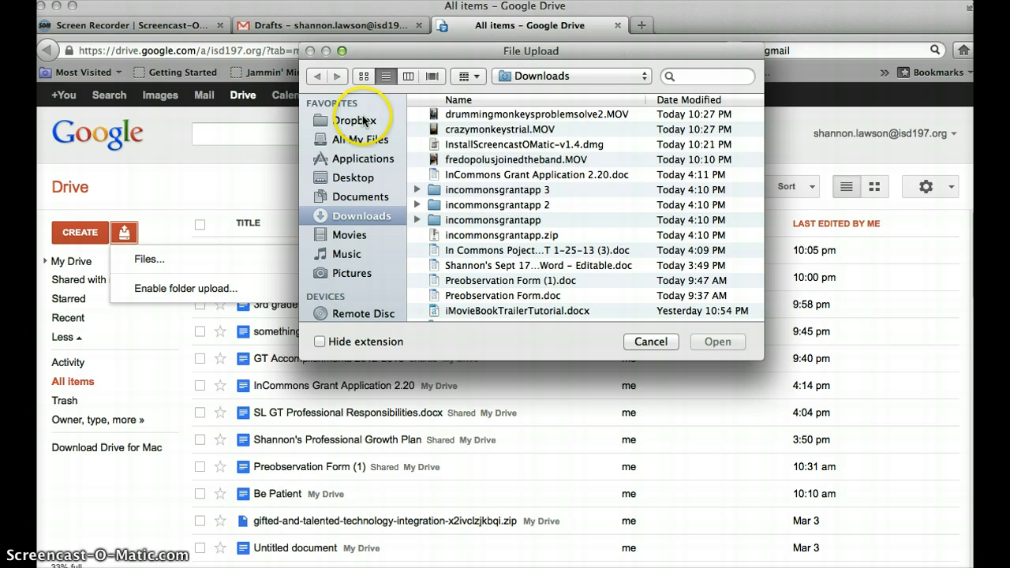
mouse_move(360, 187)
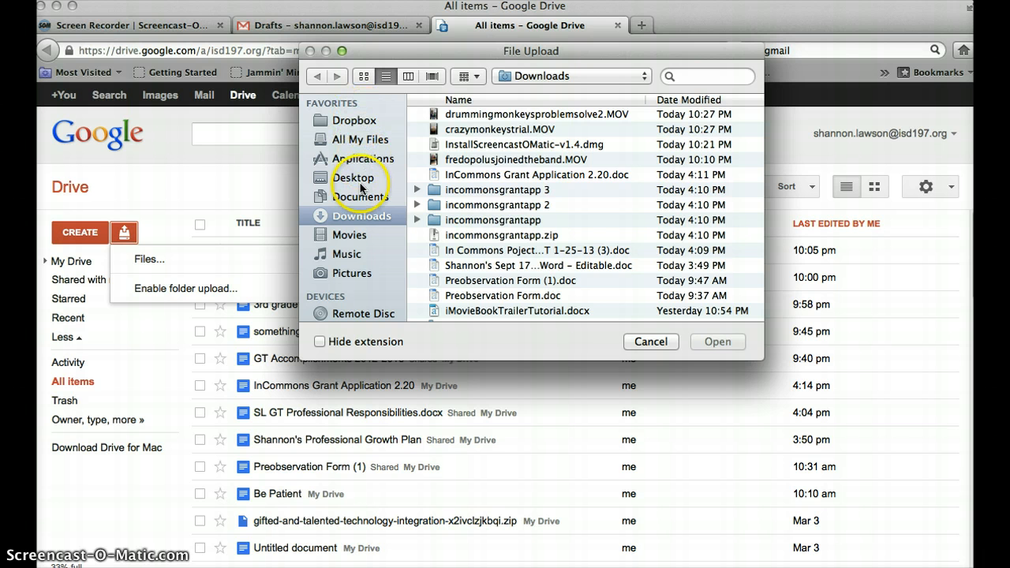
mouse_move(424, 162)
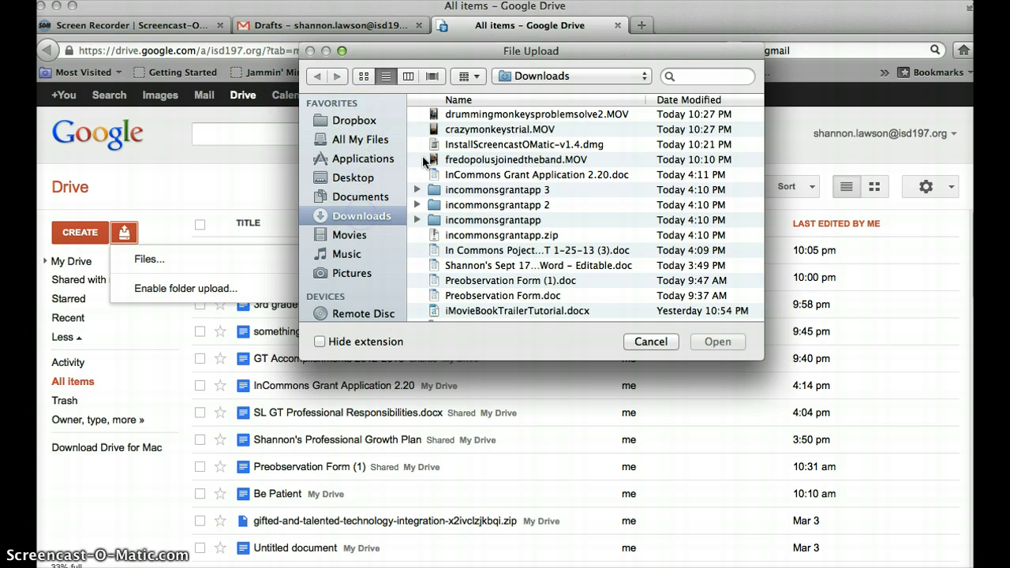
click(520, 113)
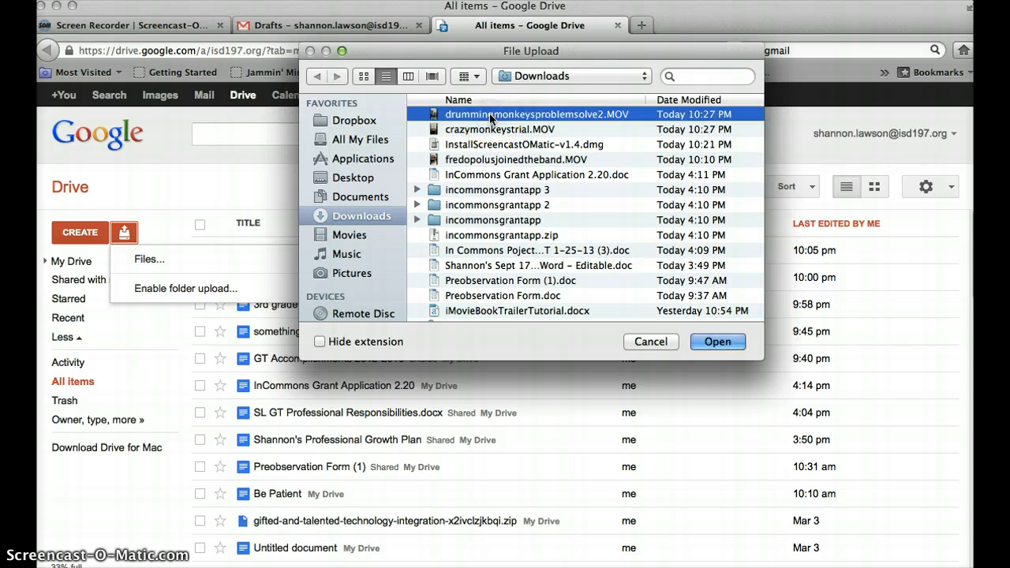
click(491, 128)
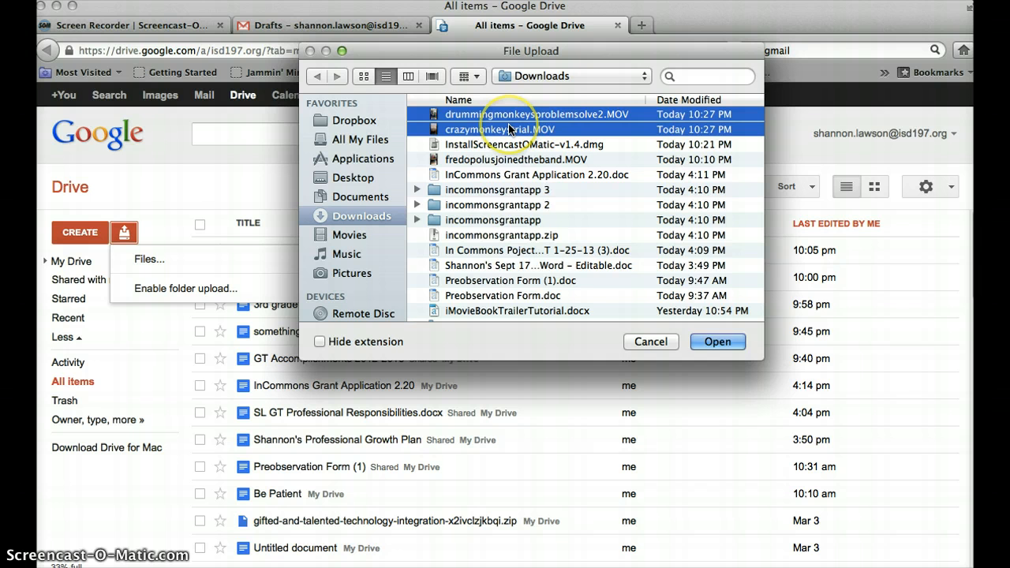
mouse_move(717, 341)
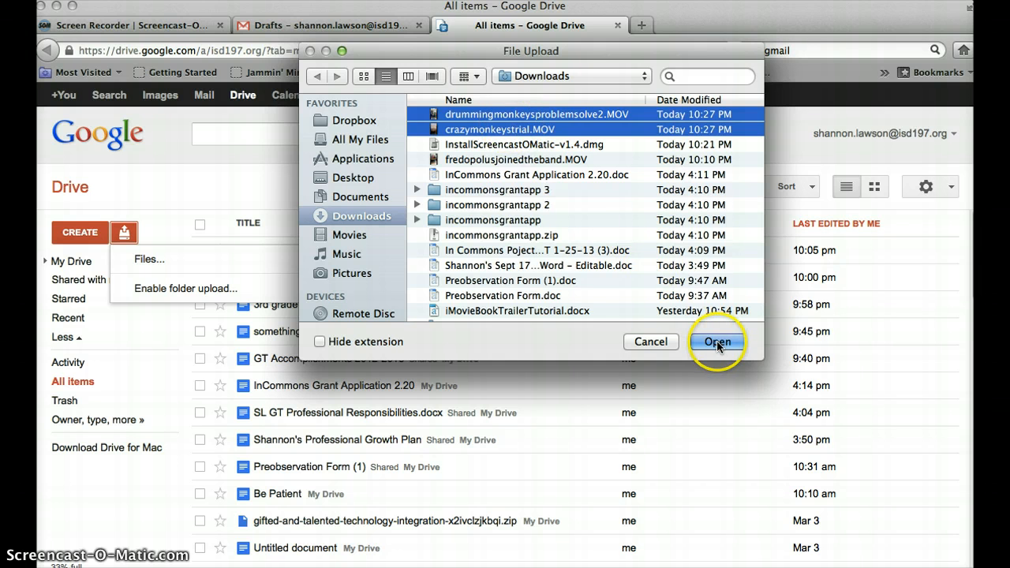
Confirm both MOV files and start the upload to Drive
click(716, 341)
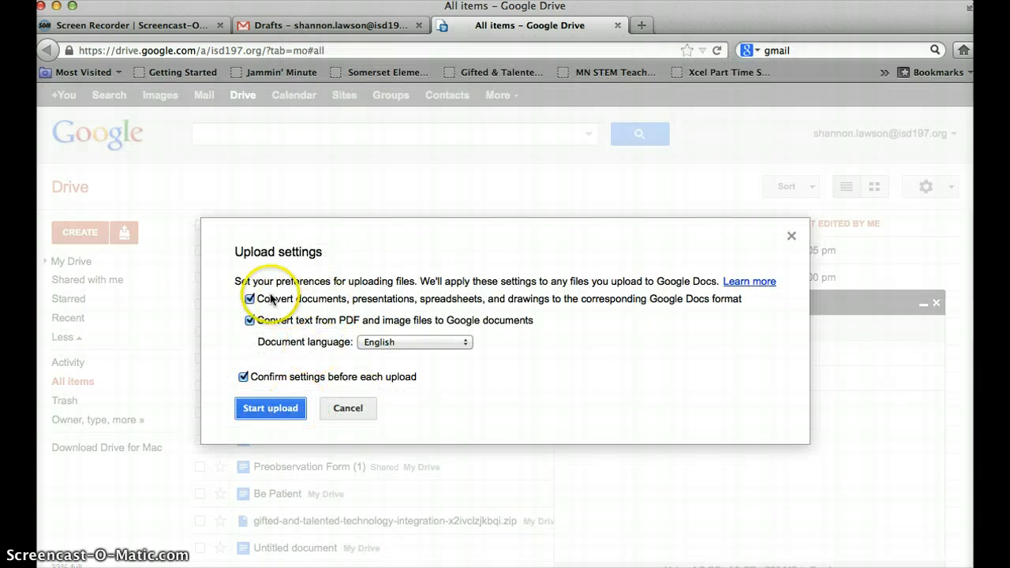
mouse_move(247, 365)
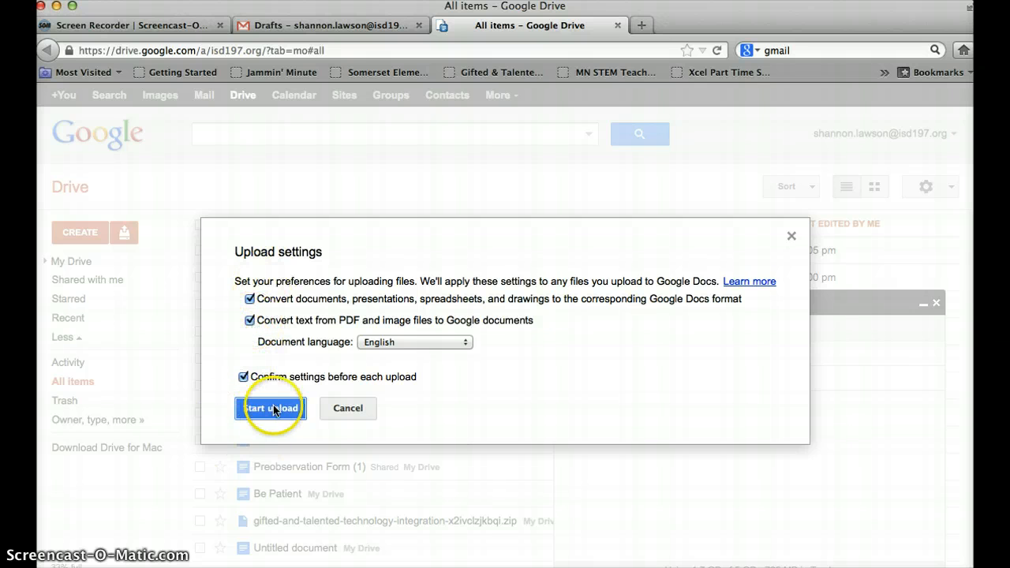
click(269, 408)
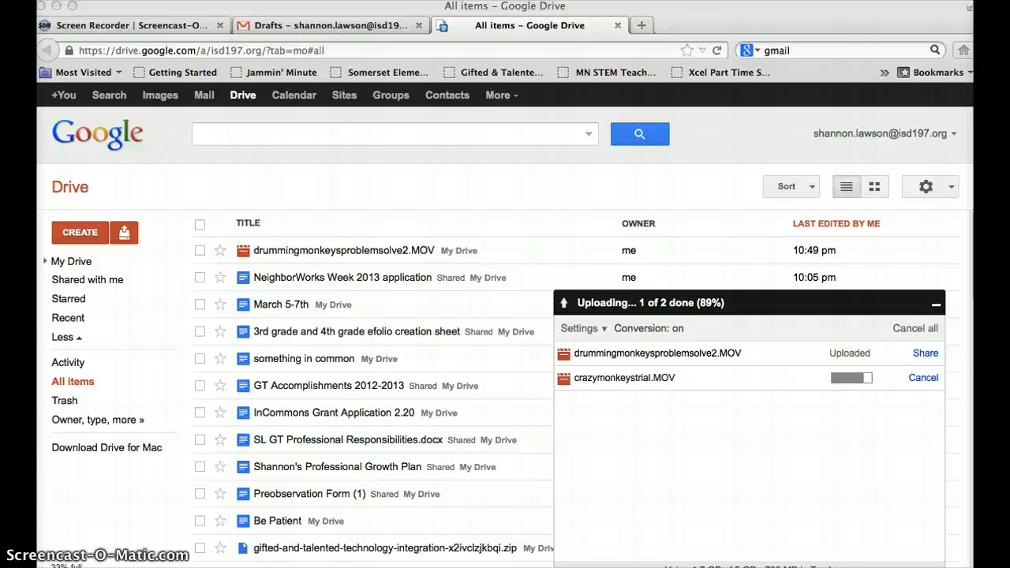
mouse_move(574, 368)
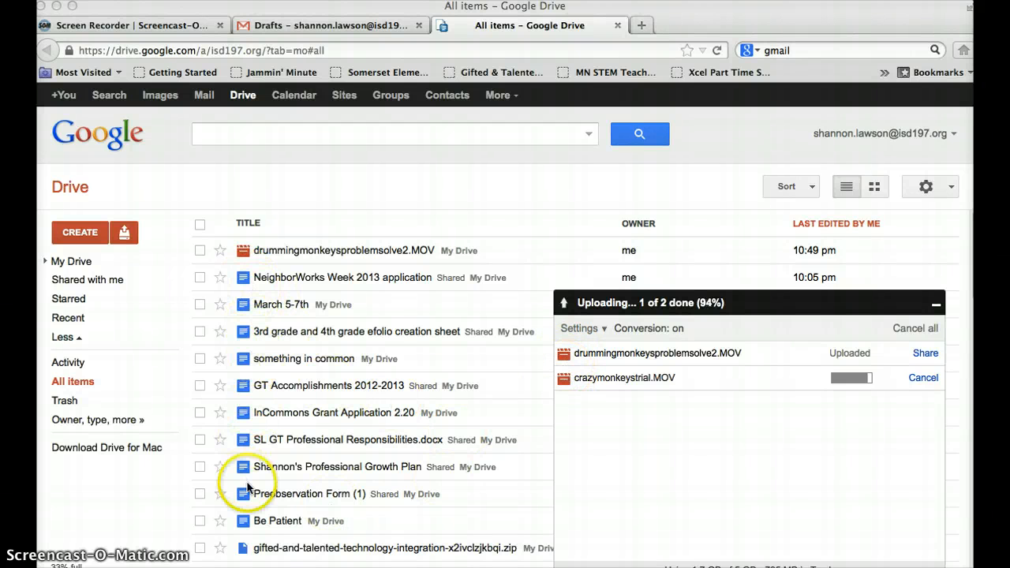
mouse_move(381, 350)
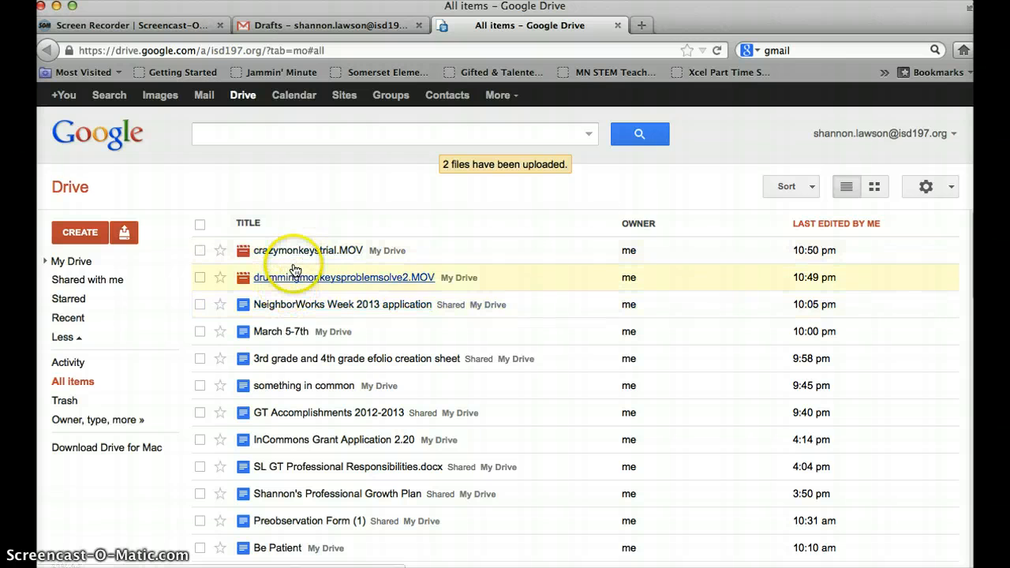
mouse_move(292, 274)
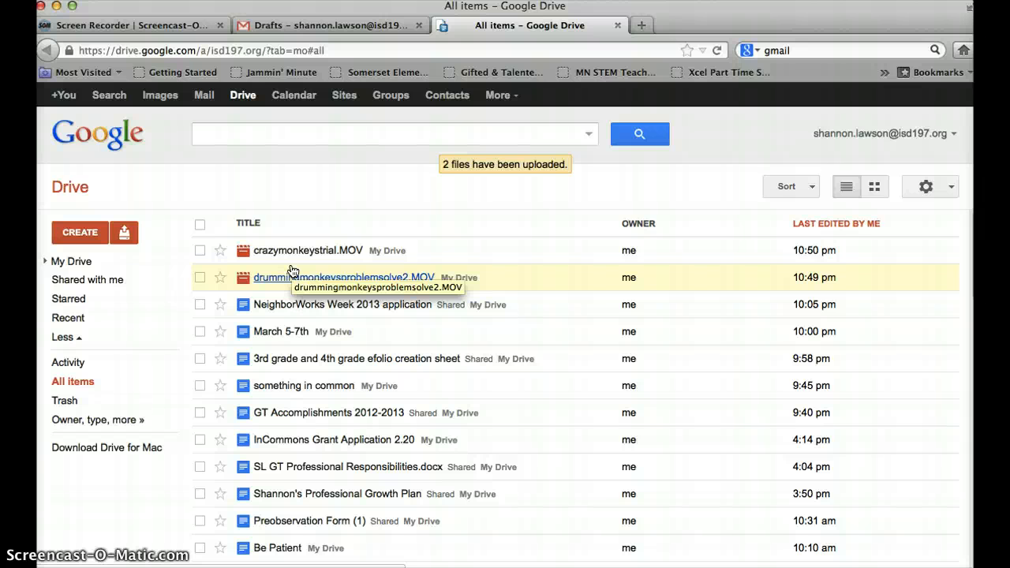
mouse_move(320, 193)
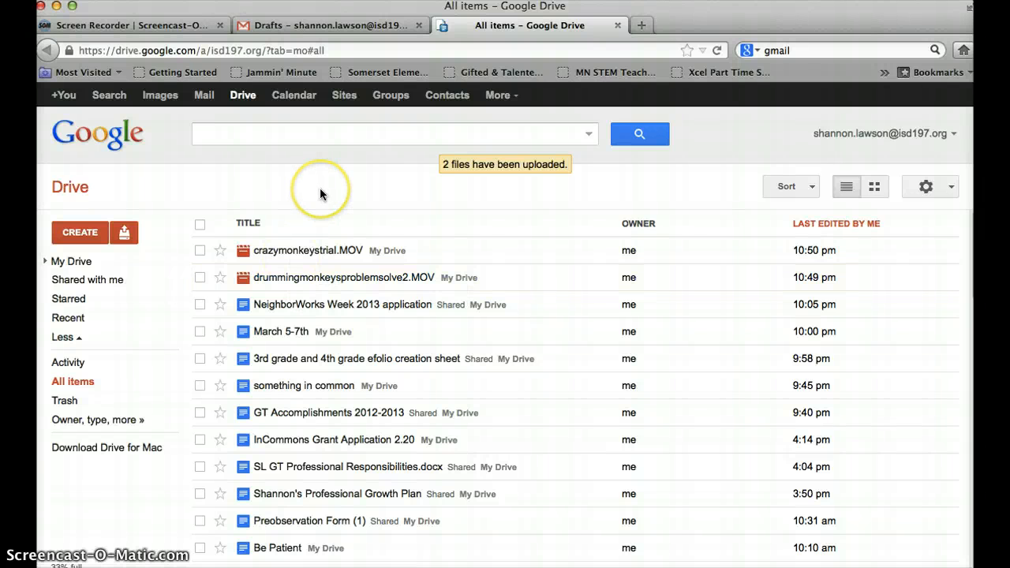
mouse_move(344, 104)
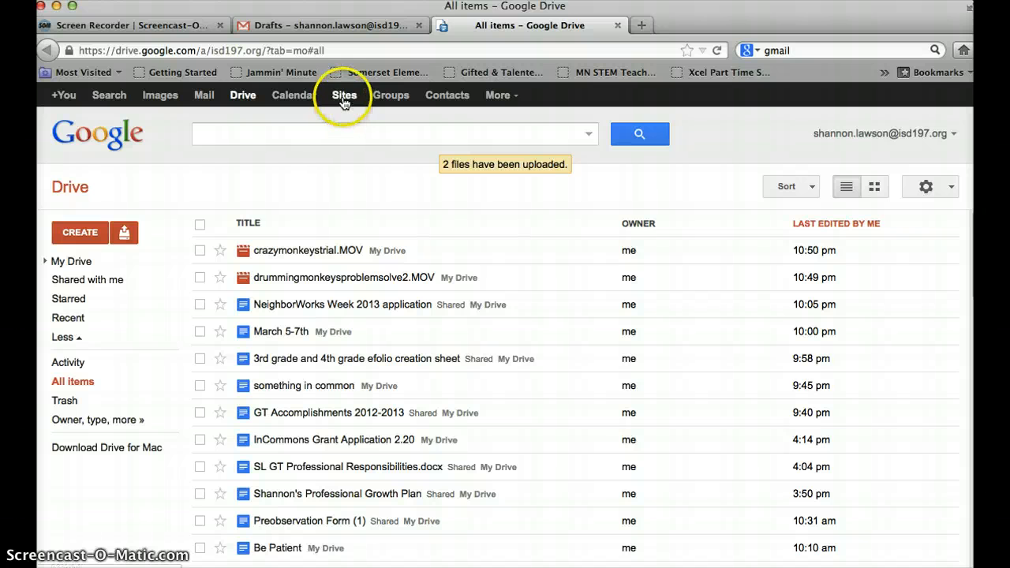
Open Google Sites, reload the list, and open Shannon's E-folio site
click(344, 95)
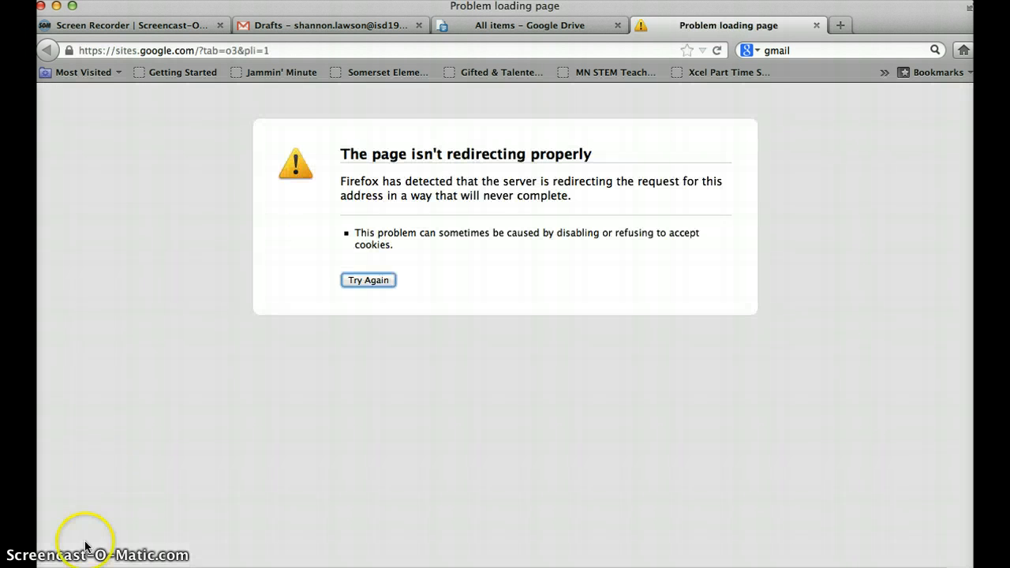
click(368, 280)
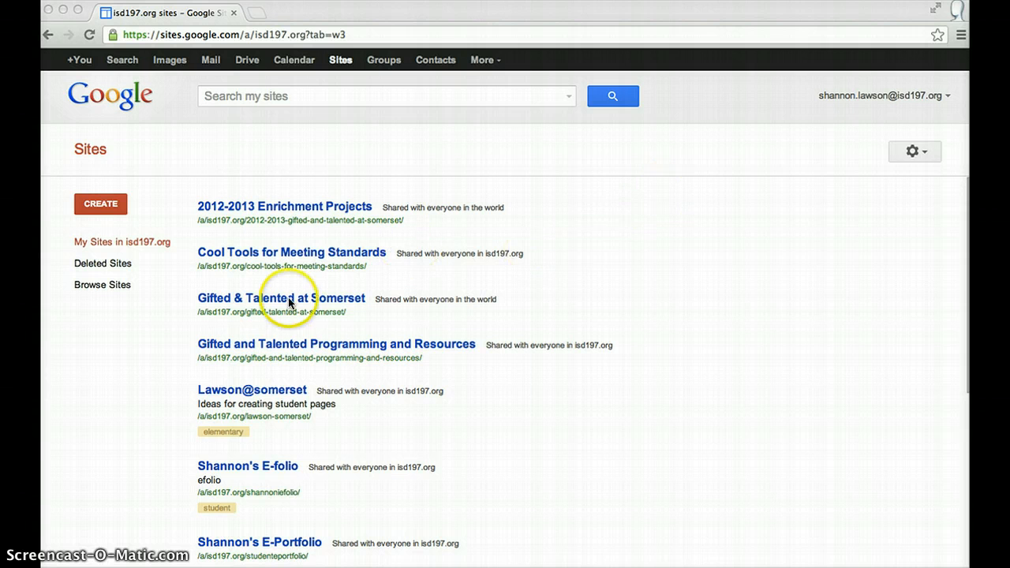
click(247, 467)
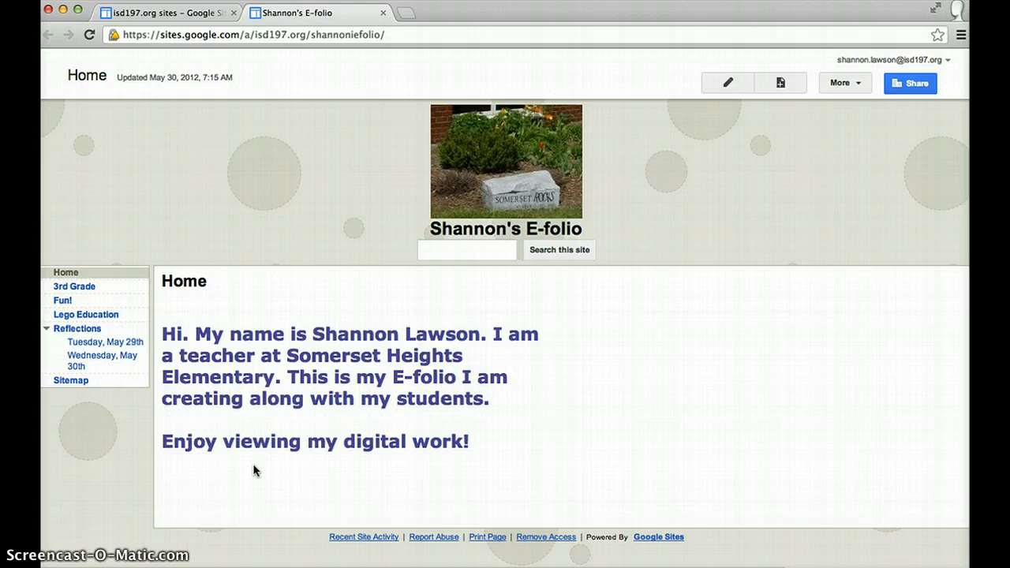
Open the Lego Education page in edit mode
click(85, 314)
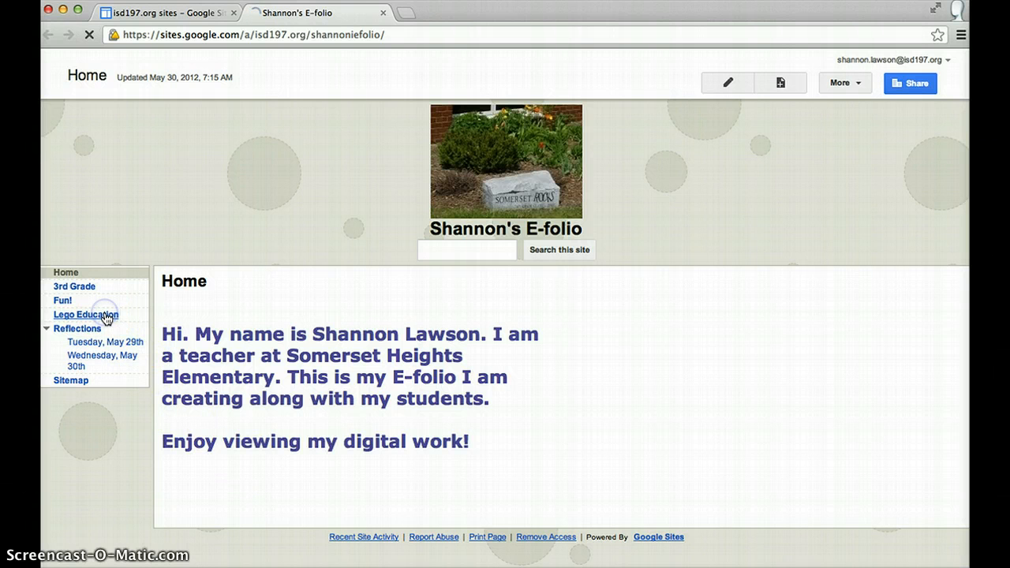
click(78, 314)
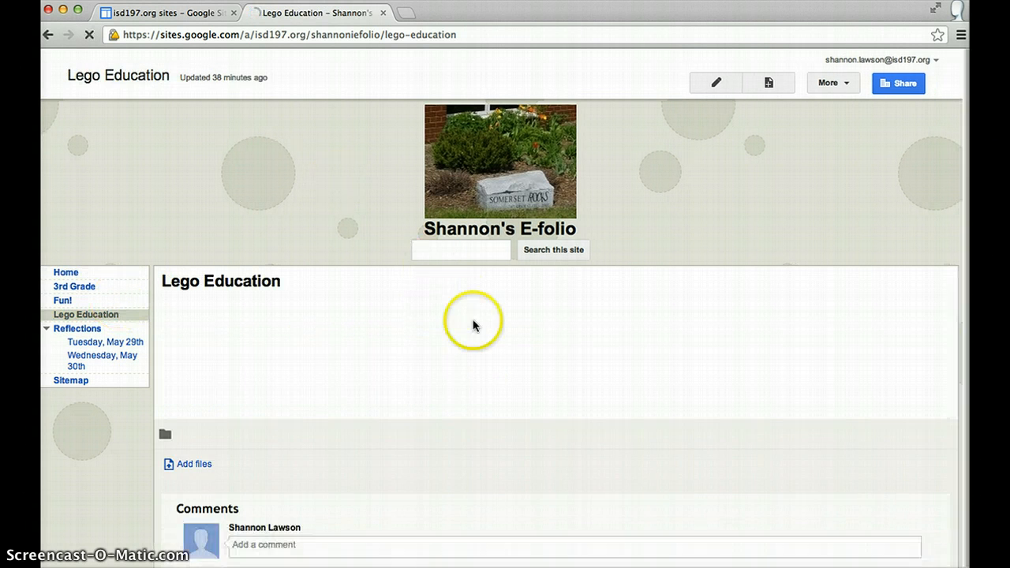
click(716, 83)
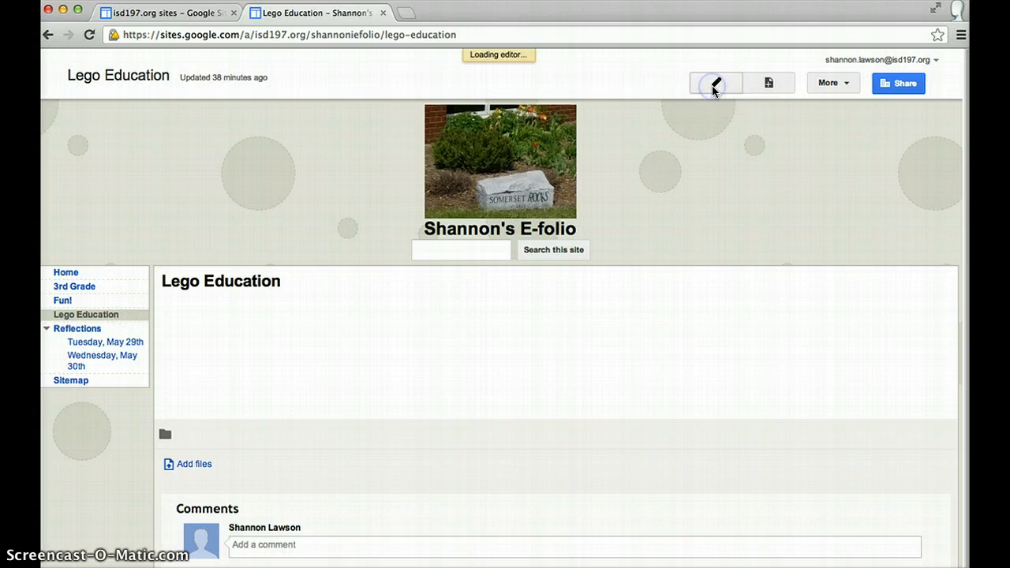
click(716, 83)
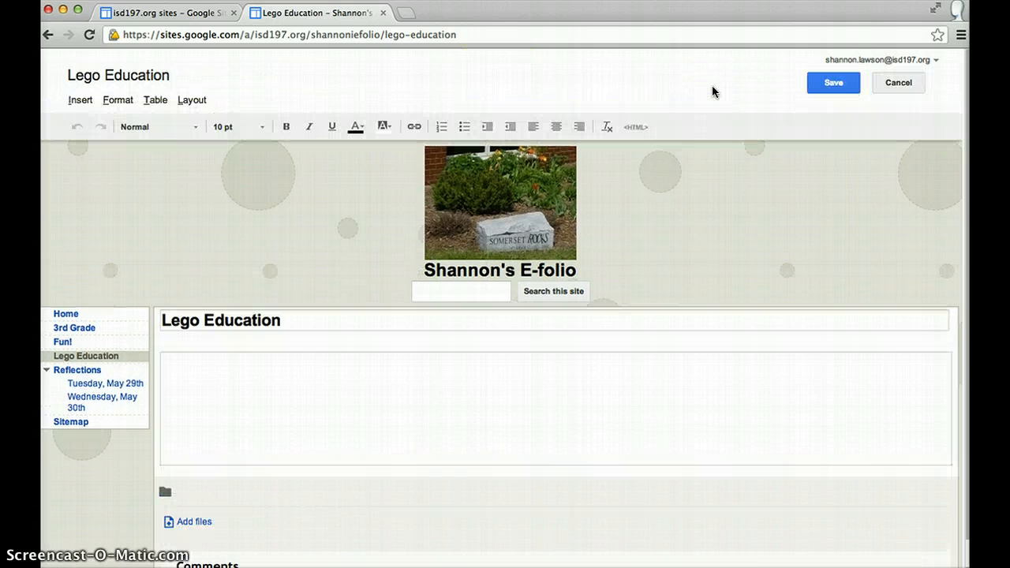
mouse_move(80, 107)
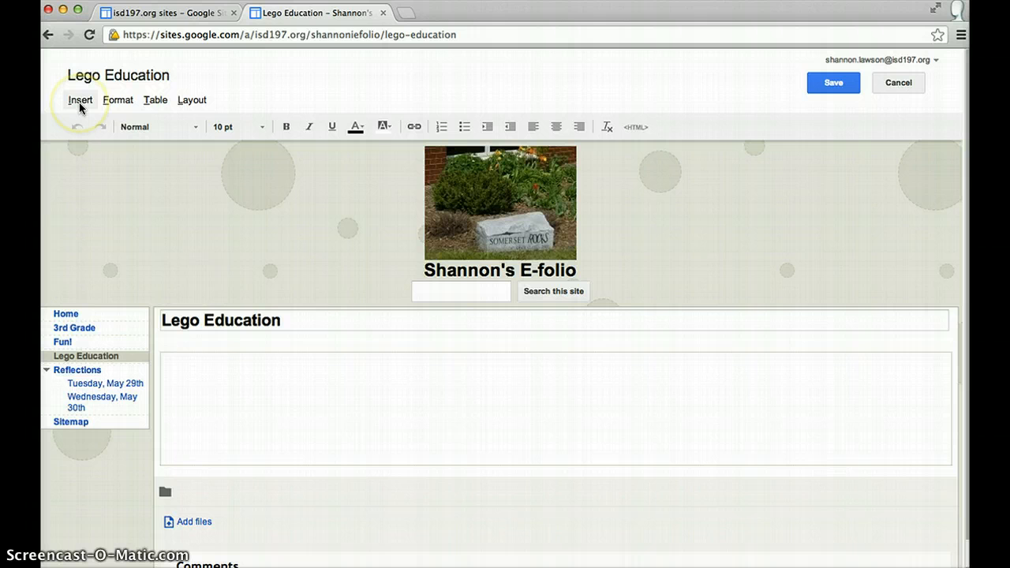
Choose Insert > Video > Google Docs Video on the Lego Education page
click(80, 100)
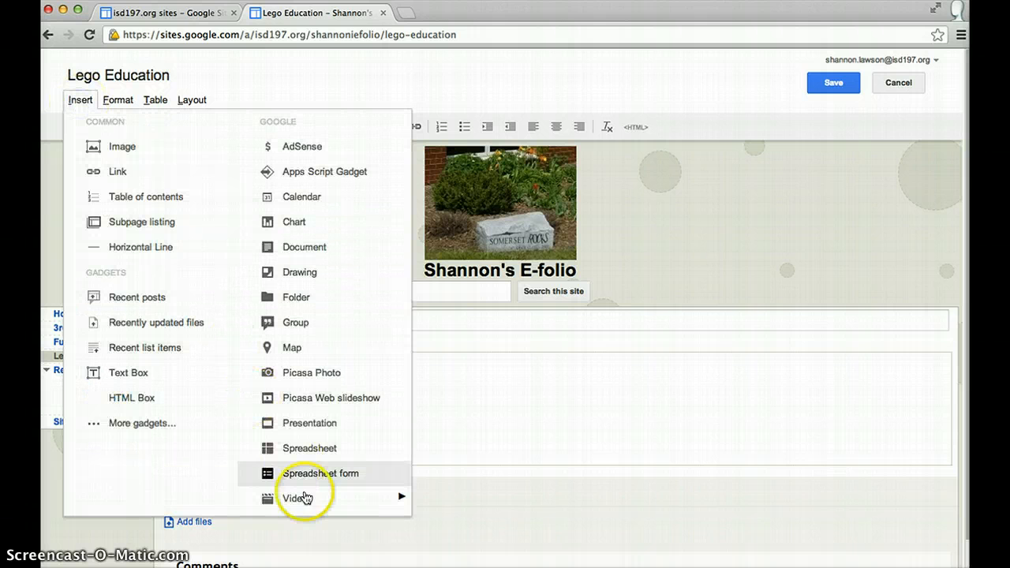
click(295, 498)
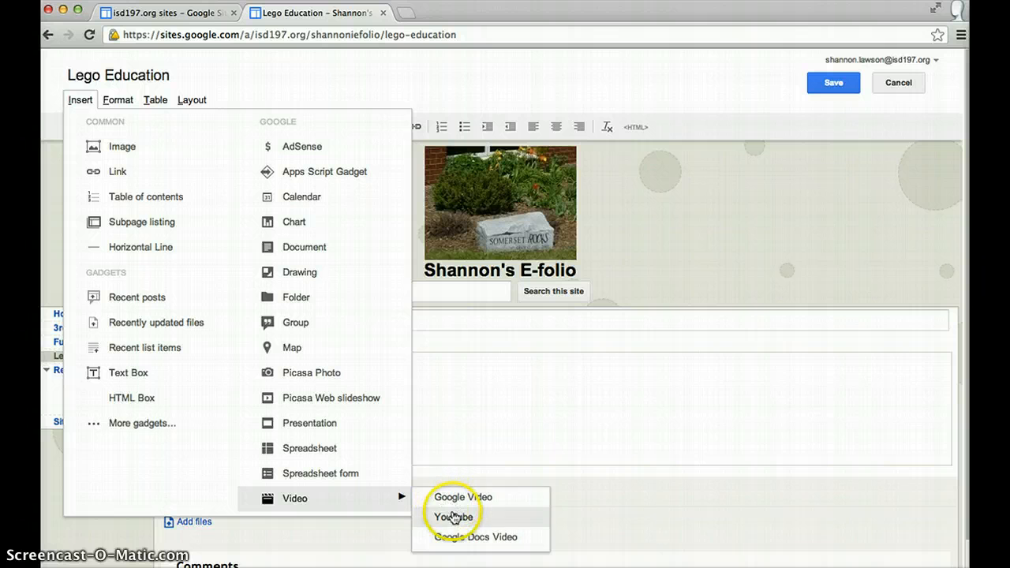
mouse_move(461, 537)
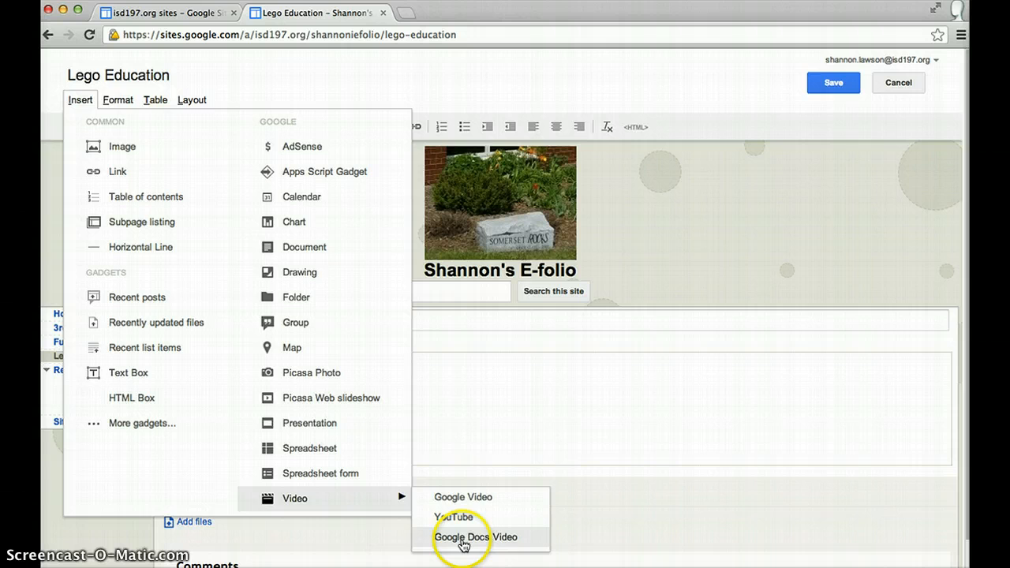
click(475, 536)
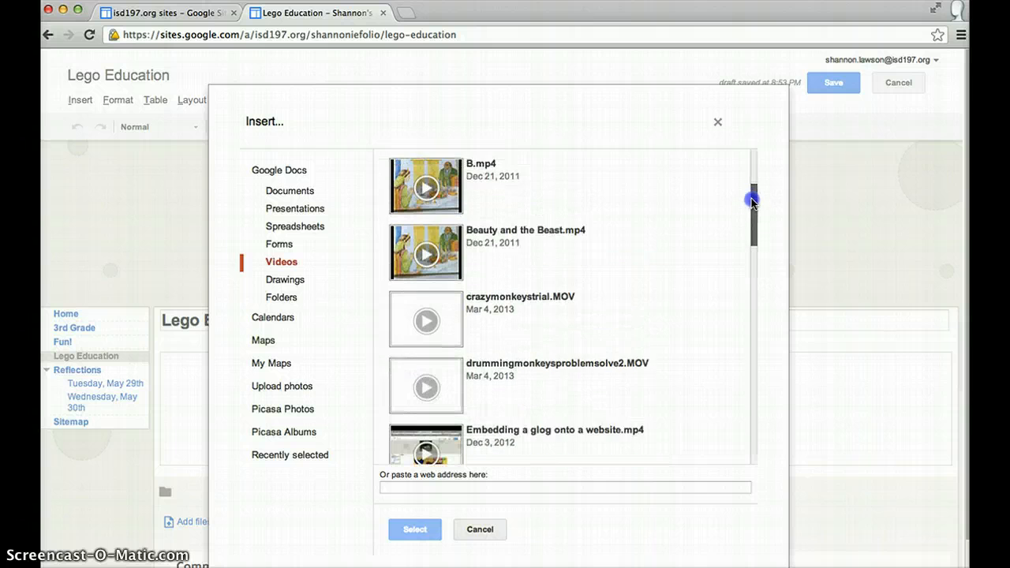
Scroll the video list to crazymonkeystrial.MOV and title it 'Crazy Monkey's Trial'
scroll(down, 3)
text(Crazy Monkey's Trial)
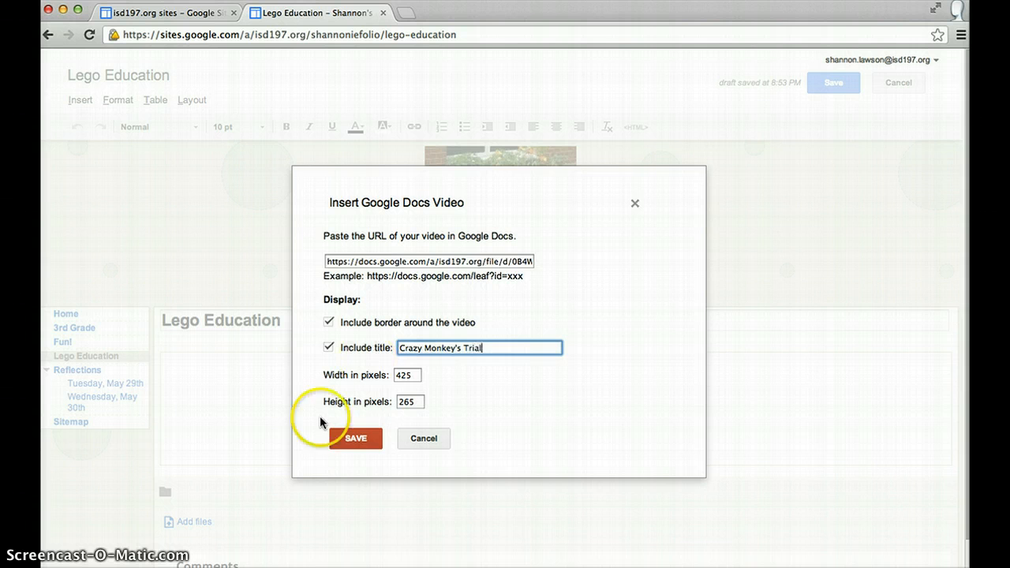
Insert the Crazy Monkey's Trial video into the page and save the page
click(354, 438)
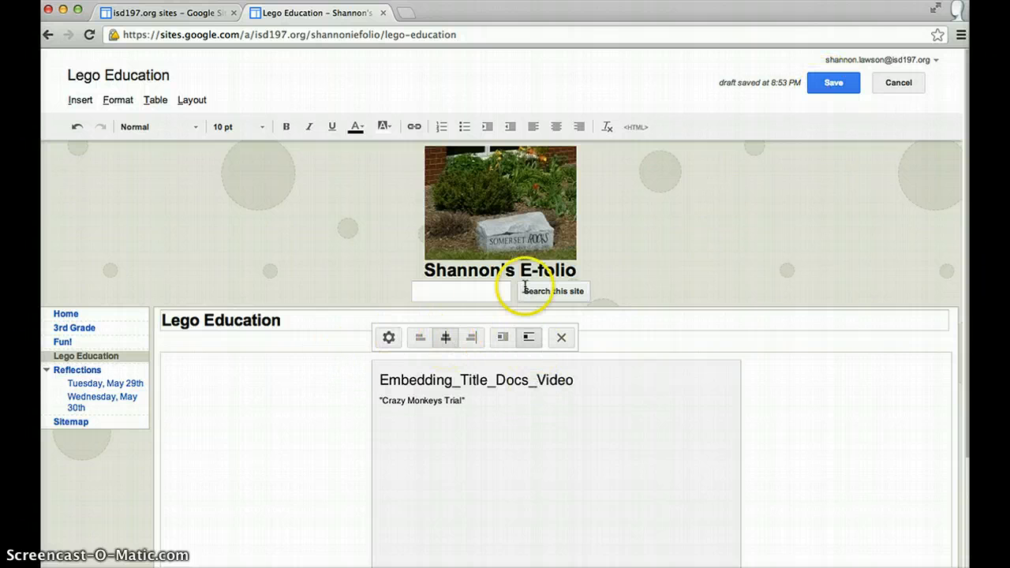
click(833, 83)
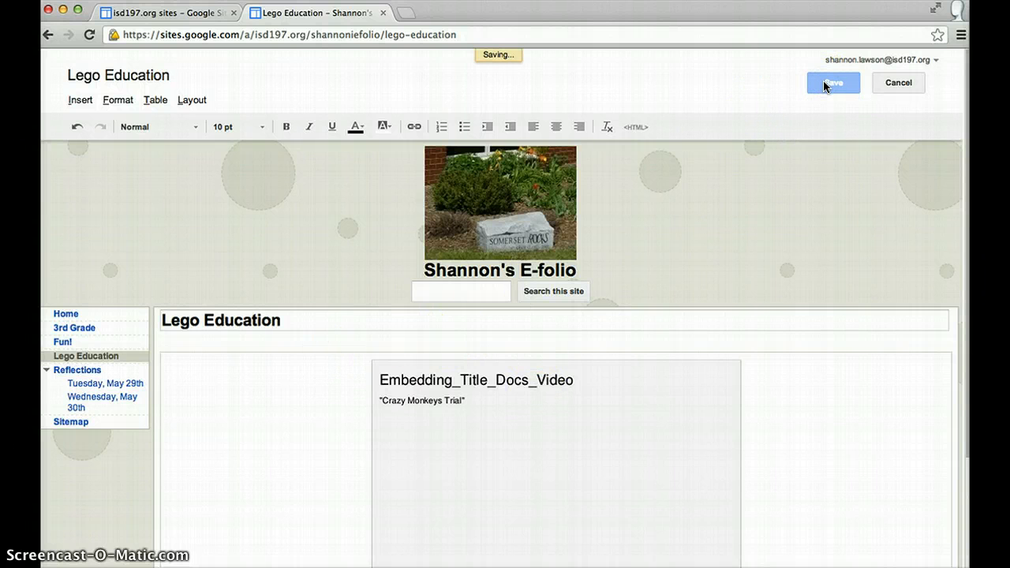
Confirm the saved Lego Education page shows the Crazy Monkey's Trial player
click(832, 83)
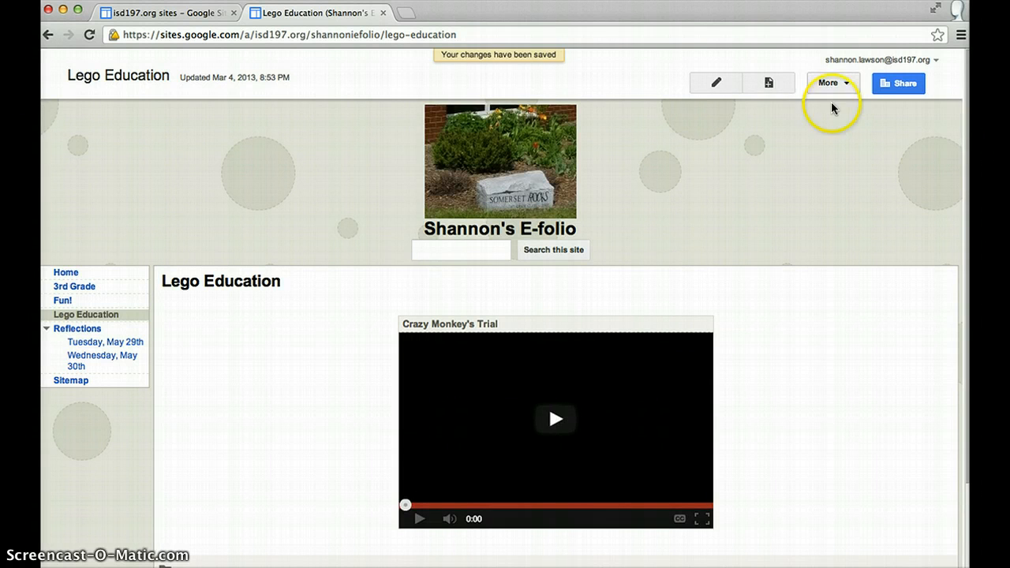
mouse_move(852, 473)
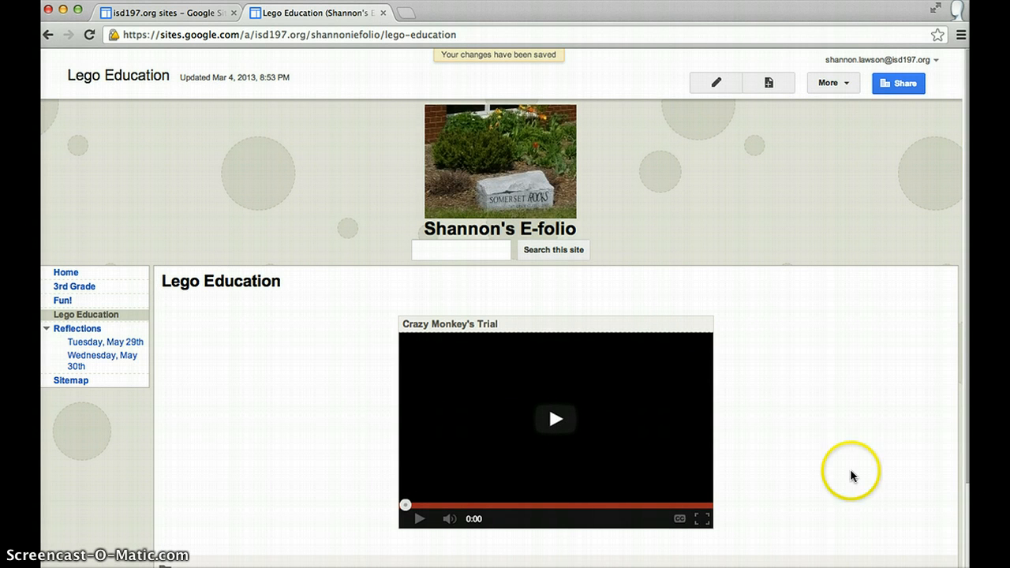
mouse_move(897, 347)
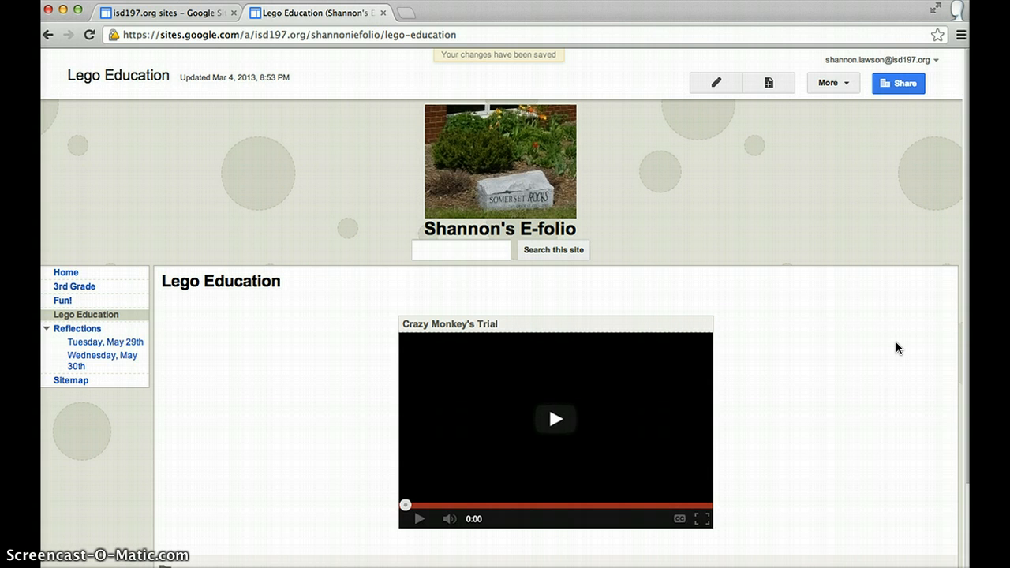